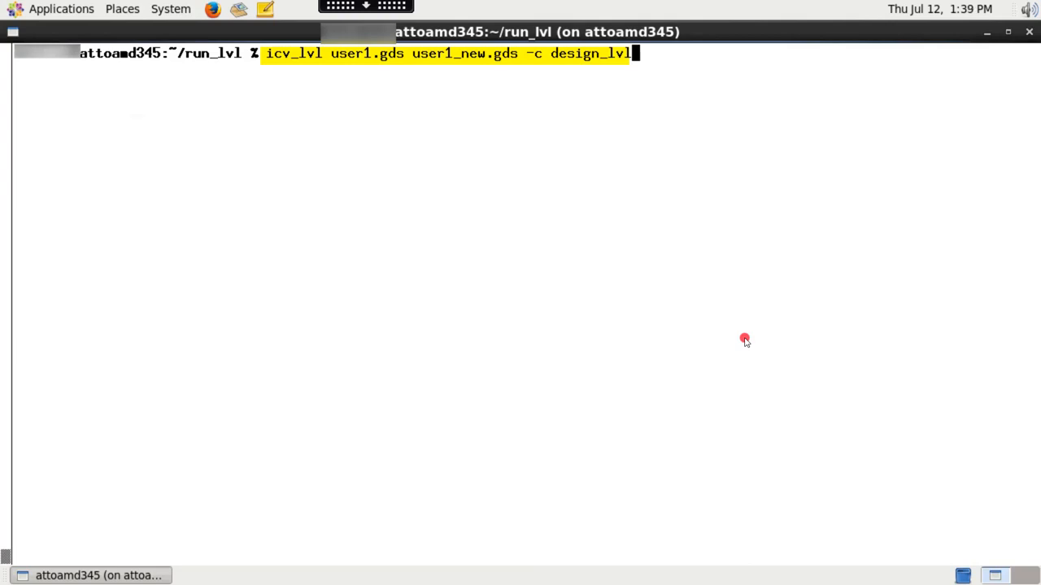
# Run icv_lvl on user1.gds and user1_new.gds with cell design_lvl.
pyautogui.press('Return')
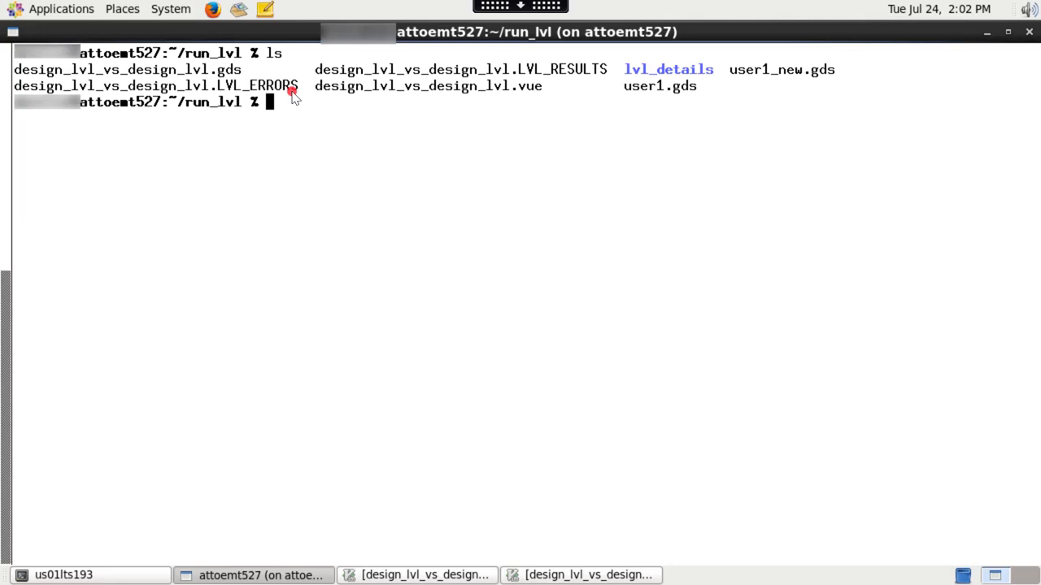
pyautogui.moveTo(221, 99)
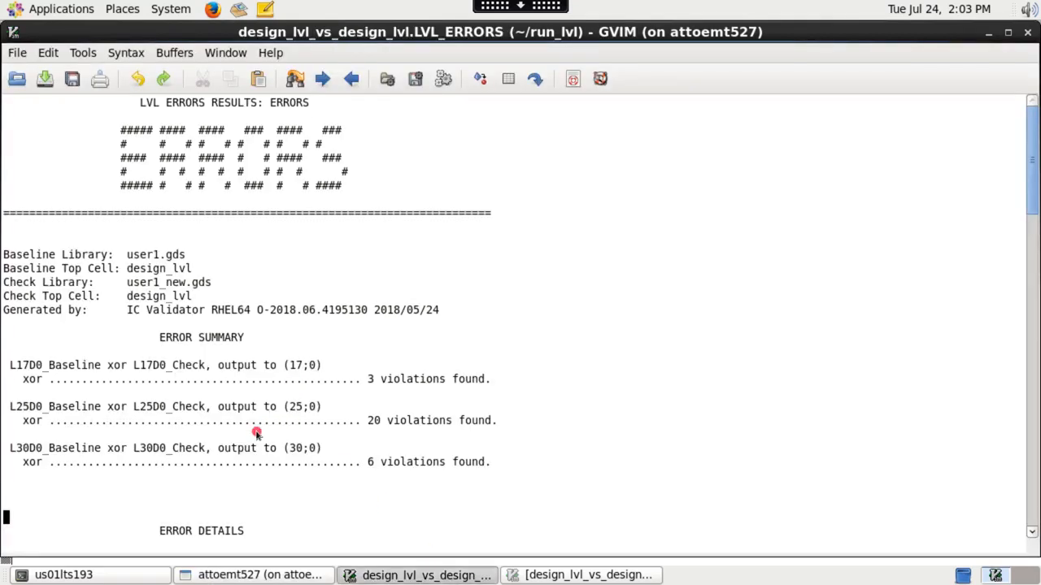
pyautogui.moveTo(254, 381)
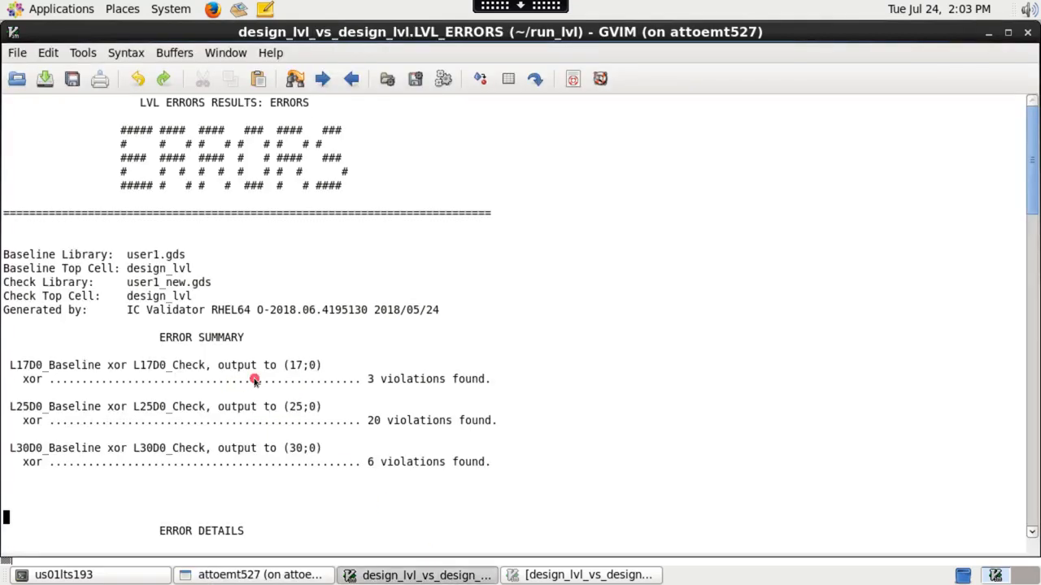
pyautogui.moveTo(377, 382)
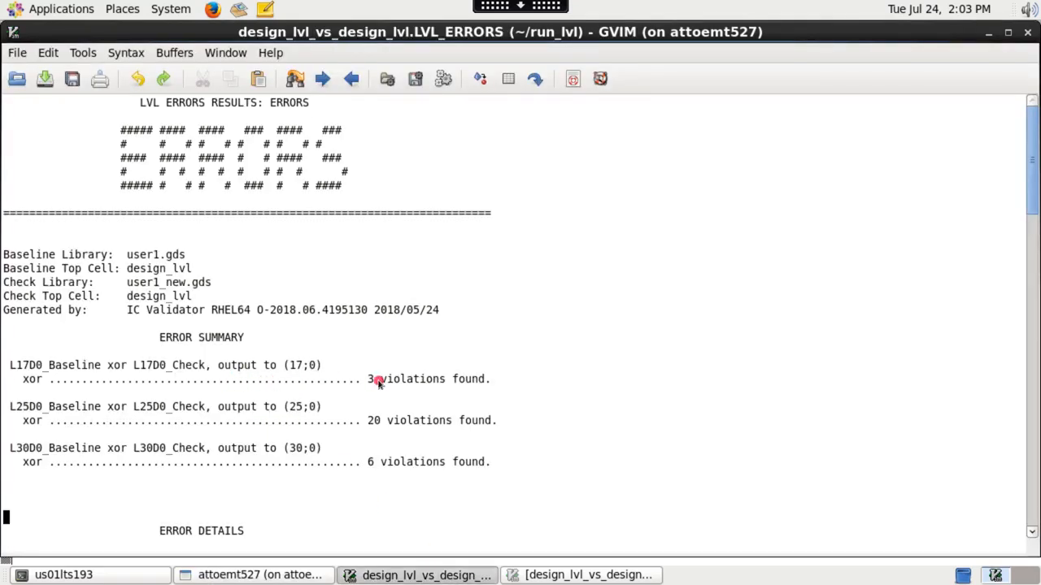
# Scroll through the LVL_ERRORS report (3, 20, 6 violations on layers 17, 25, 30) and return to the terminal.
pyautogui.scroll(-3)
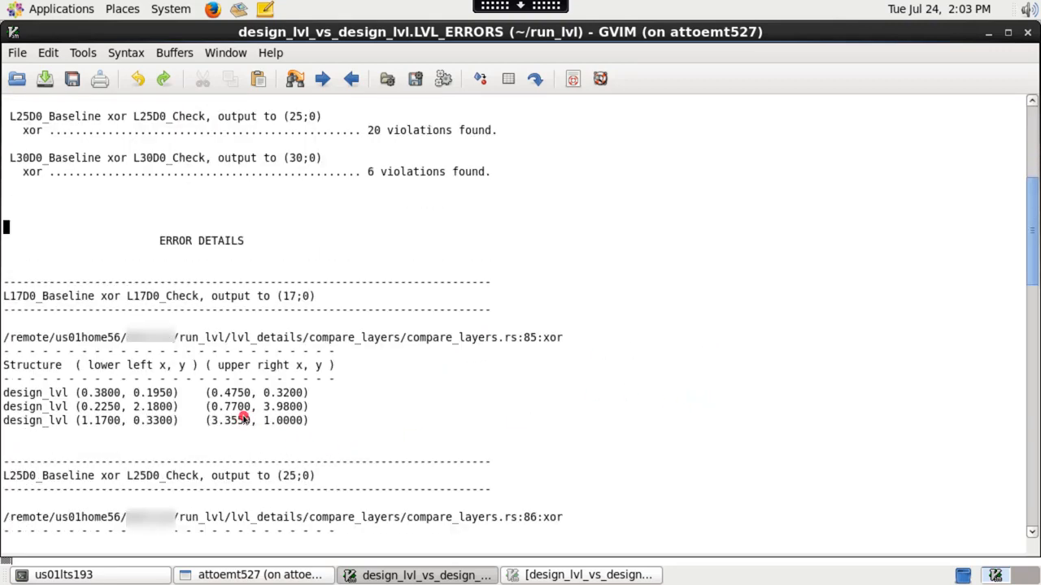
pyautogui.moveTo(578, 421)
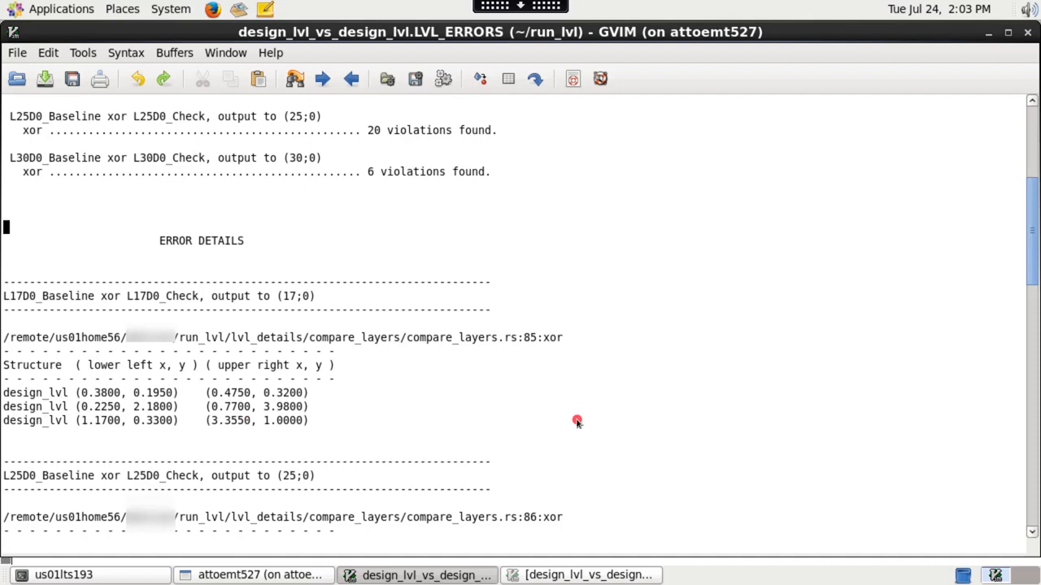
pyautogui.scroll(3)
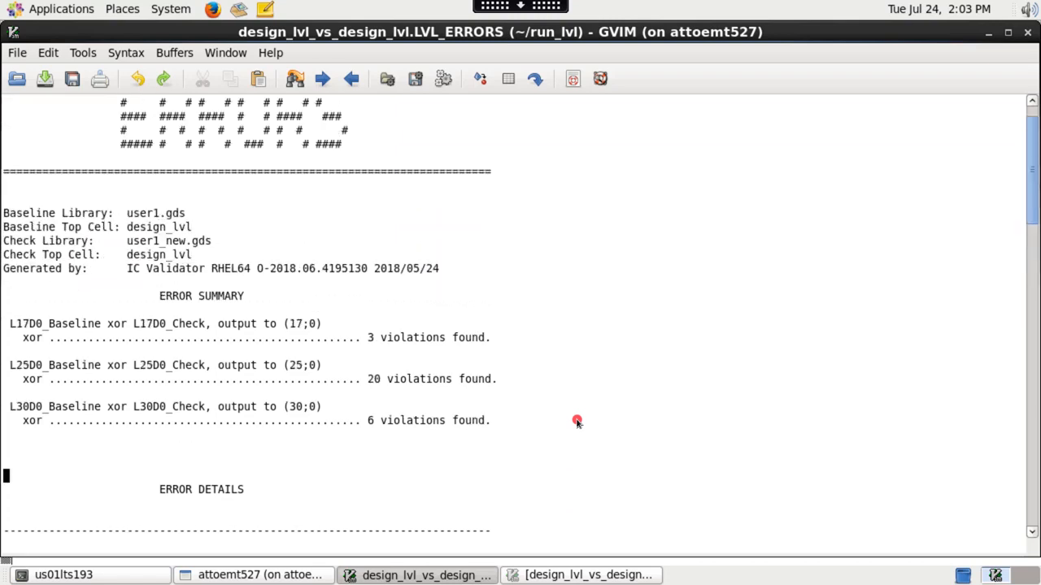
pyautogui.scroll(3)
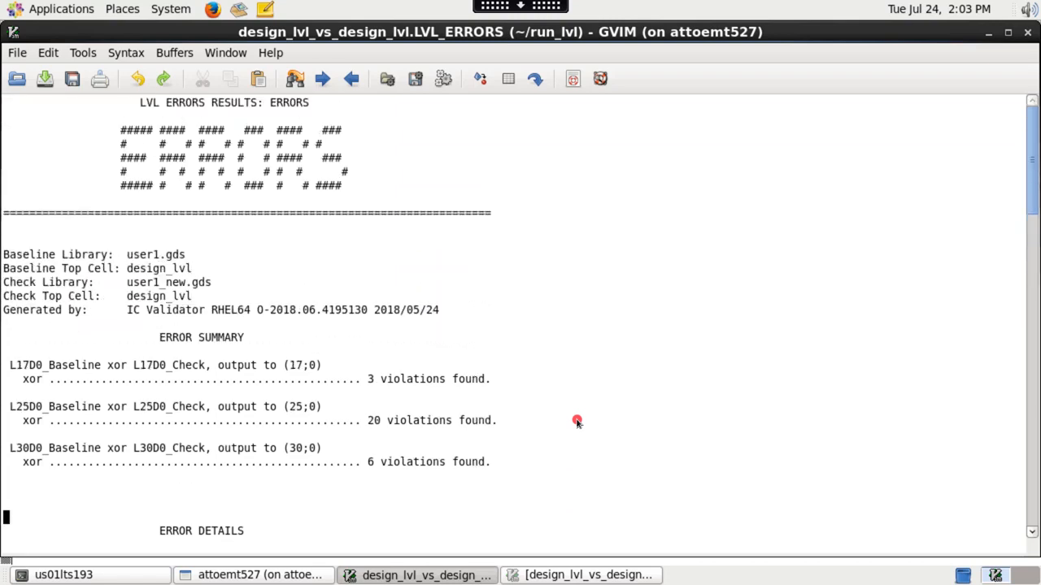
pyautogui.click(252, 576)
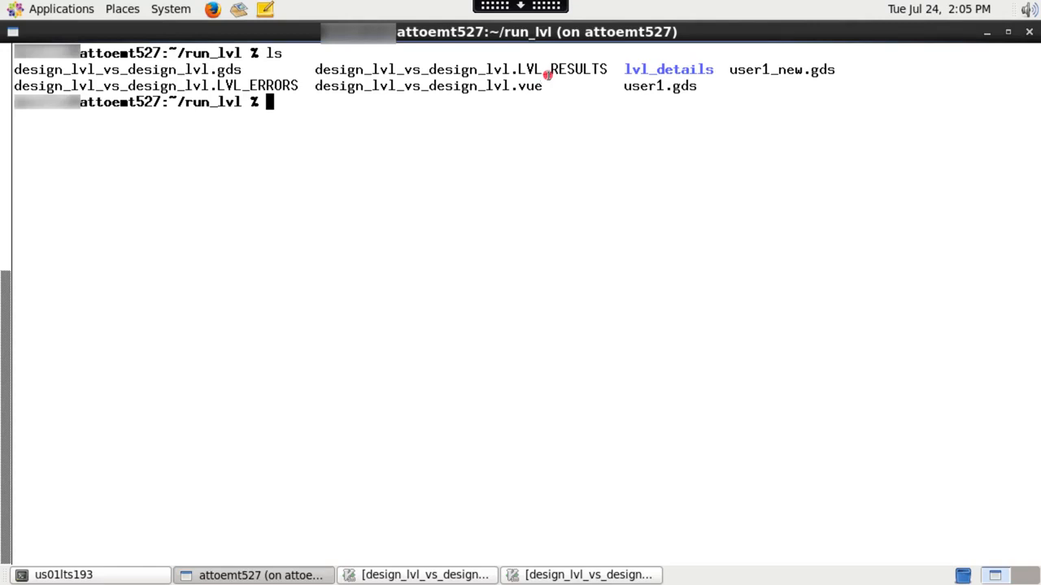
pyautogui.moveTo(561, 82)
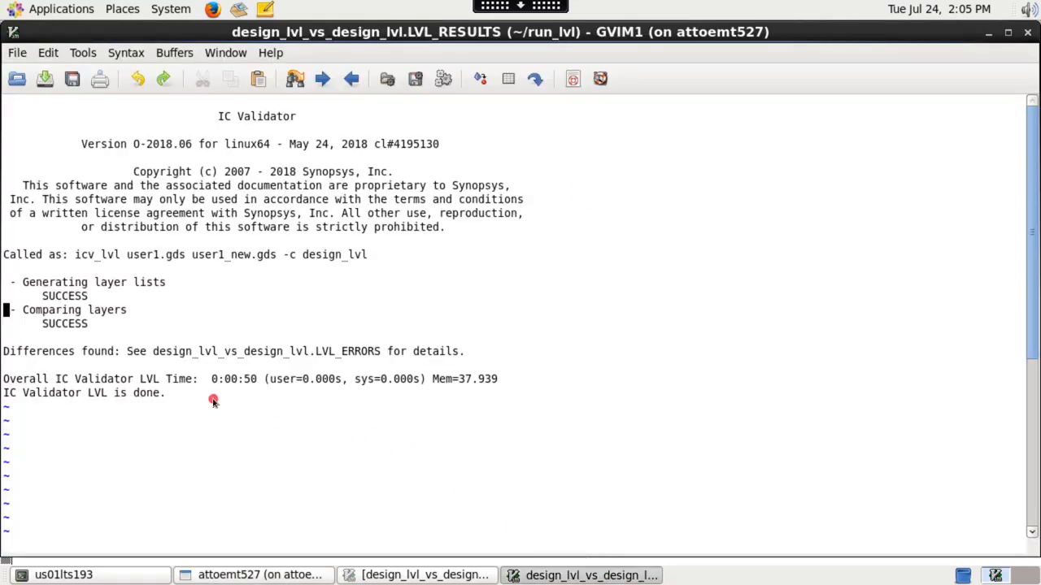
pyautogui.moveTo(156, 420)
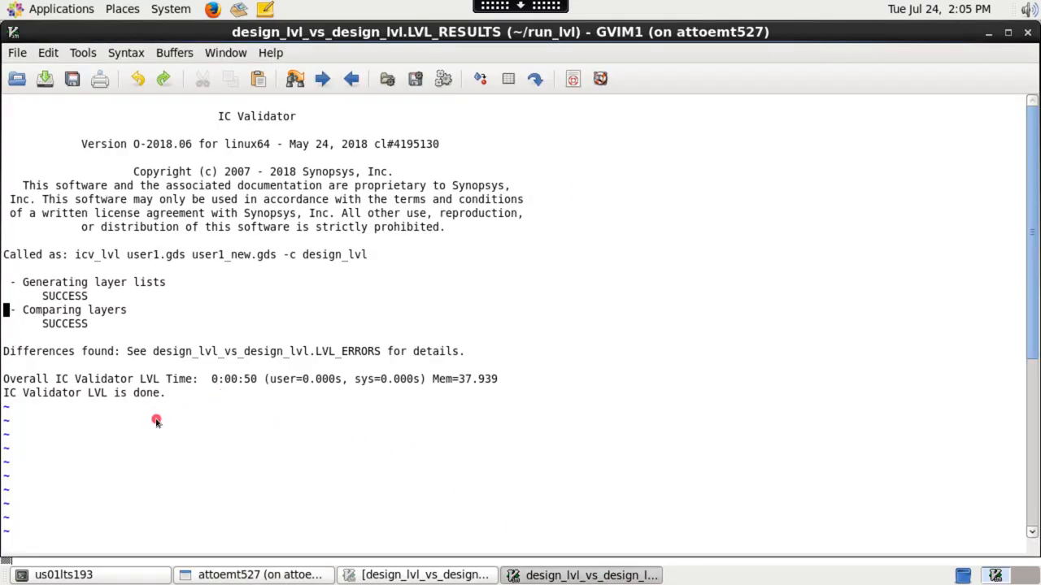
pyautogui.moveTo(166, 416)
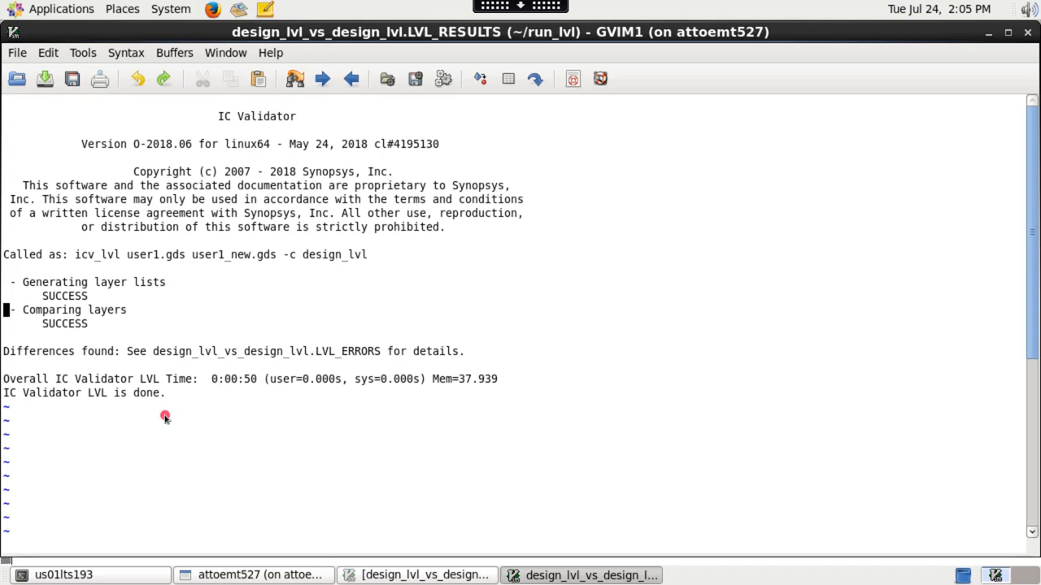
# Return to the terminal after reading the LVL_RESULTS report confirming differences were found.
pyautogui.click(252, 576)
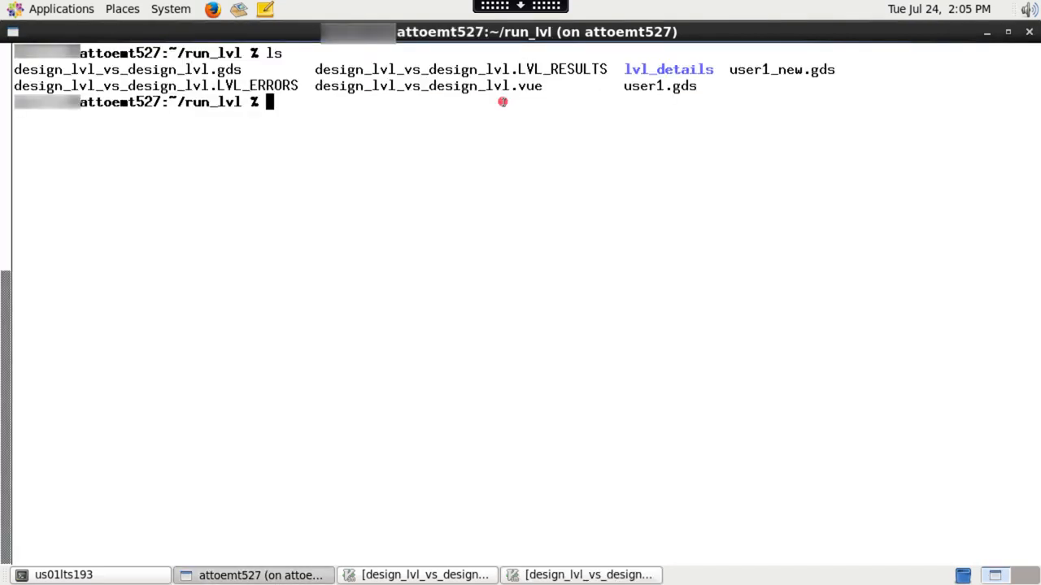